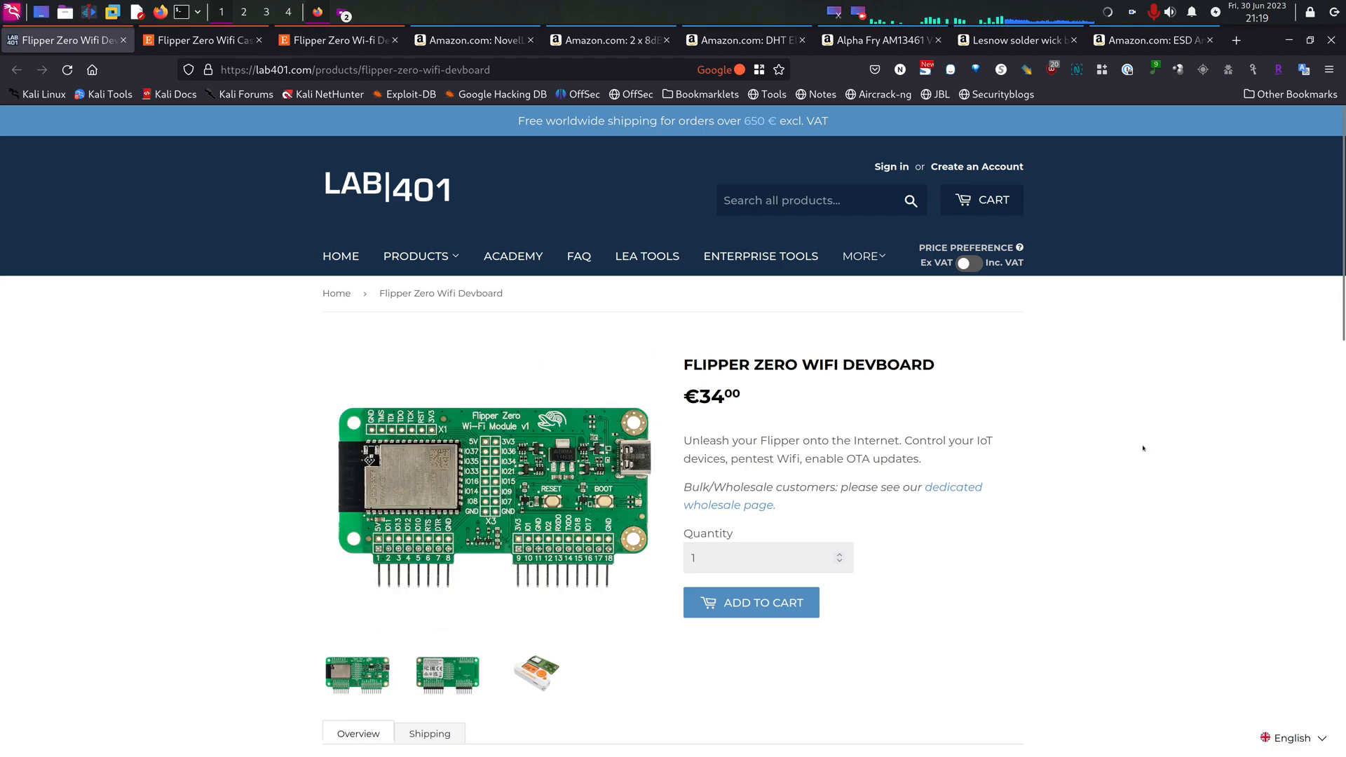
View the $9.99 Etsy Flipper Zero WiFi Case - Minimal listing, then move toward the next listing
left_click(203, 39)
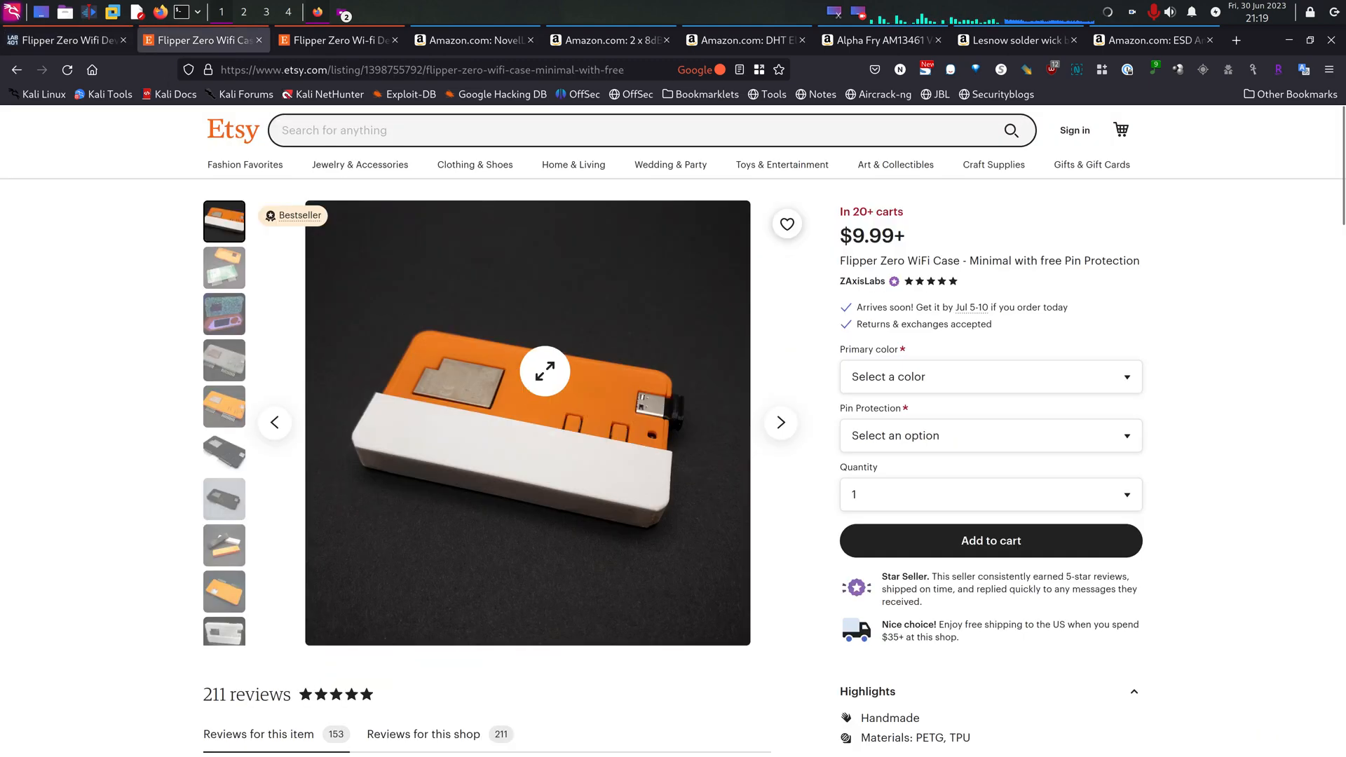
mouse_move(568, 430)
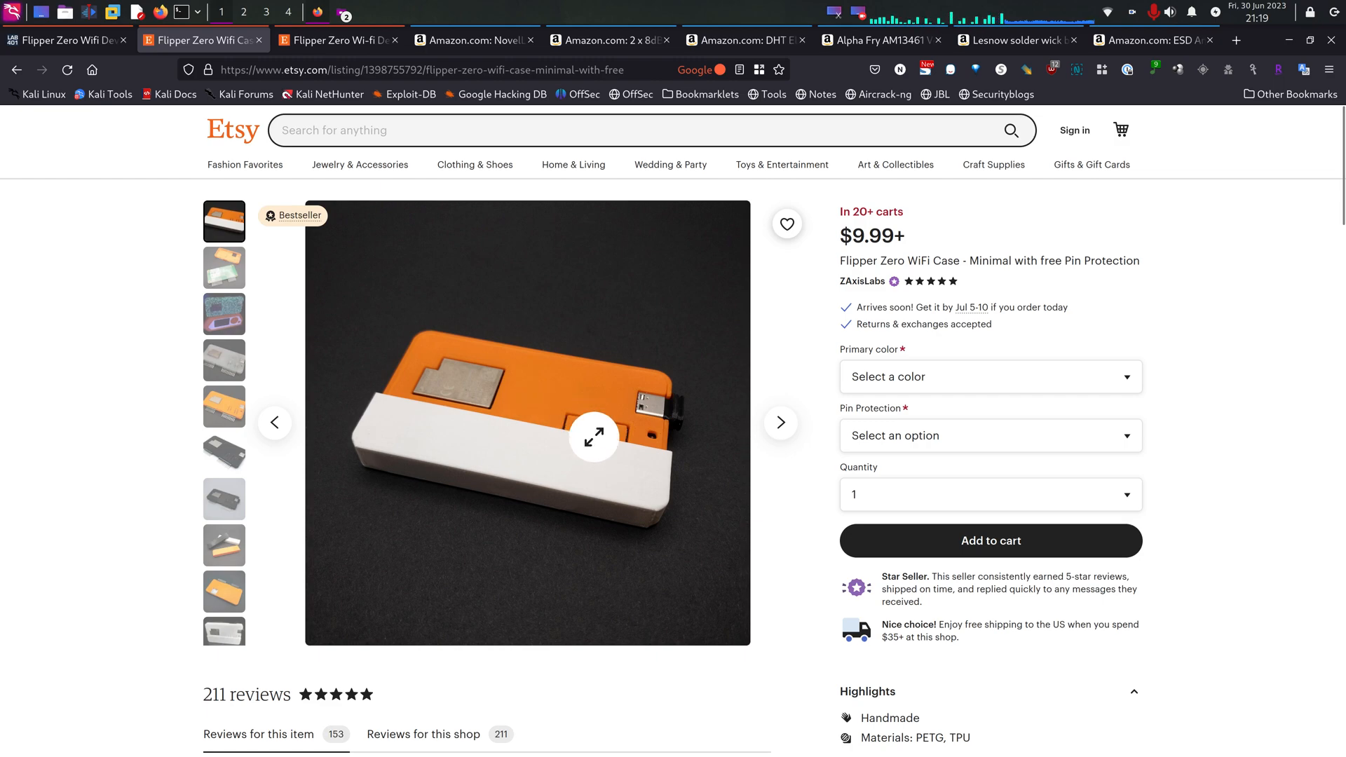
mouse_move(580, 422)
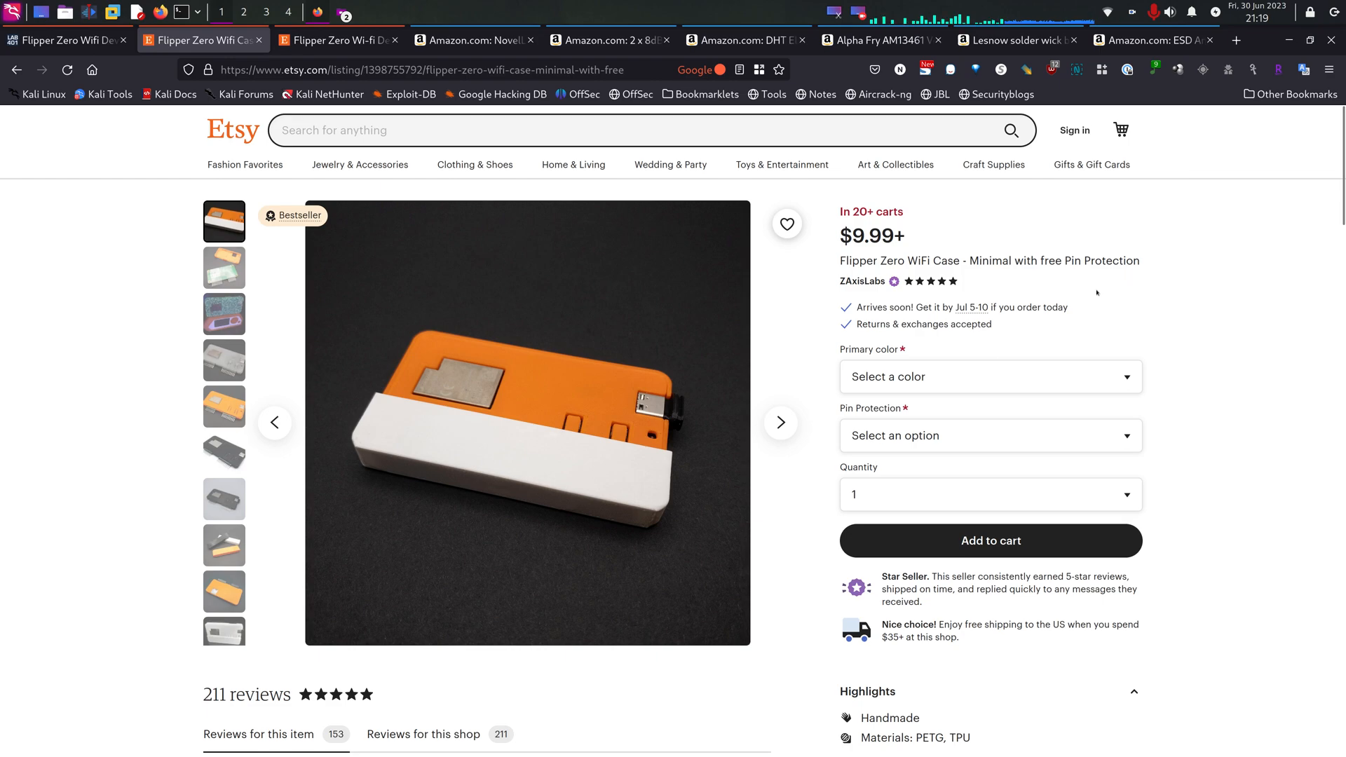
mouse_move(1069, 284)
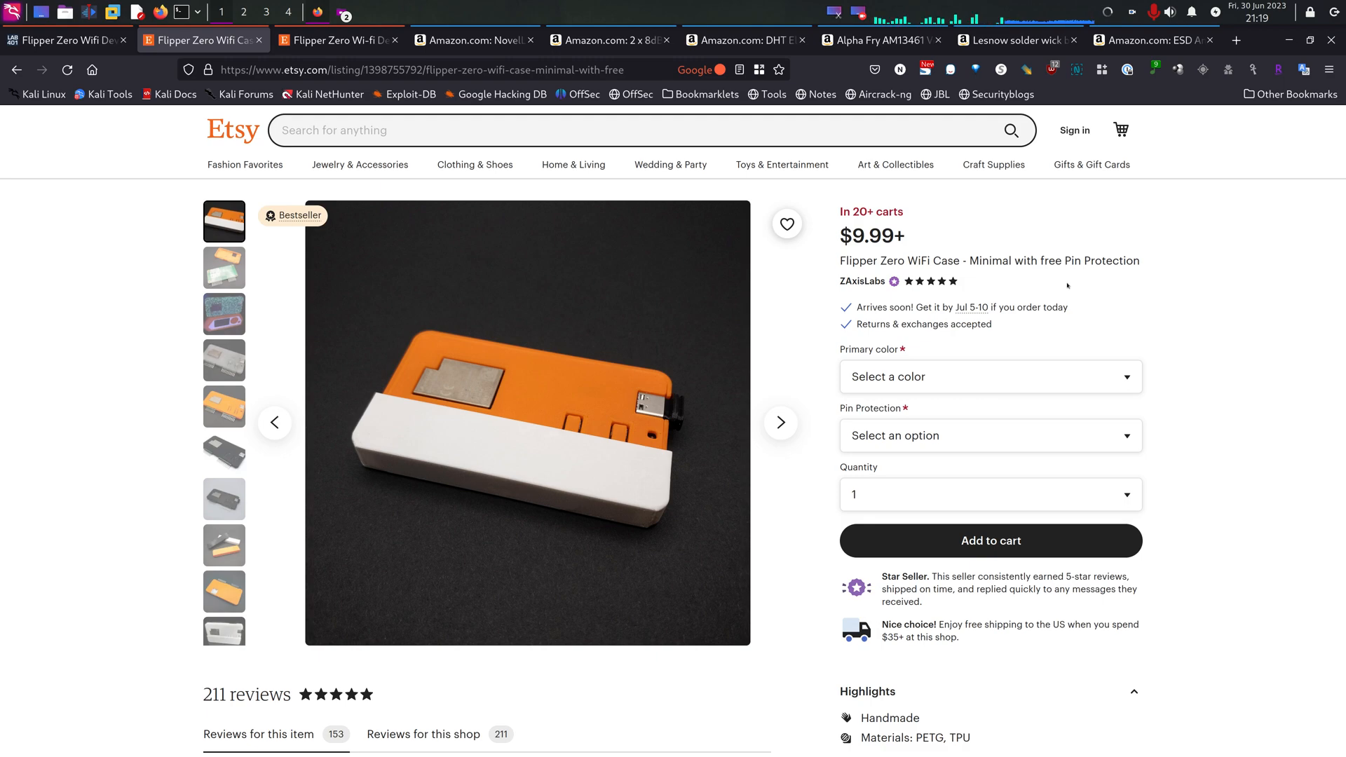
left_click(335, 40)
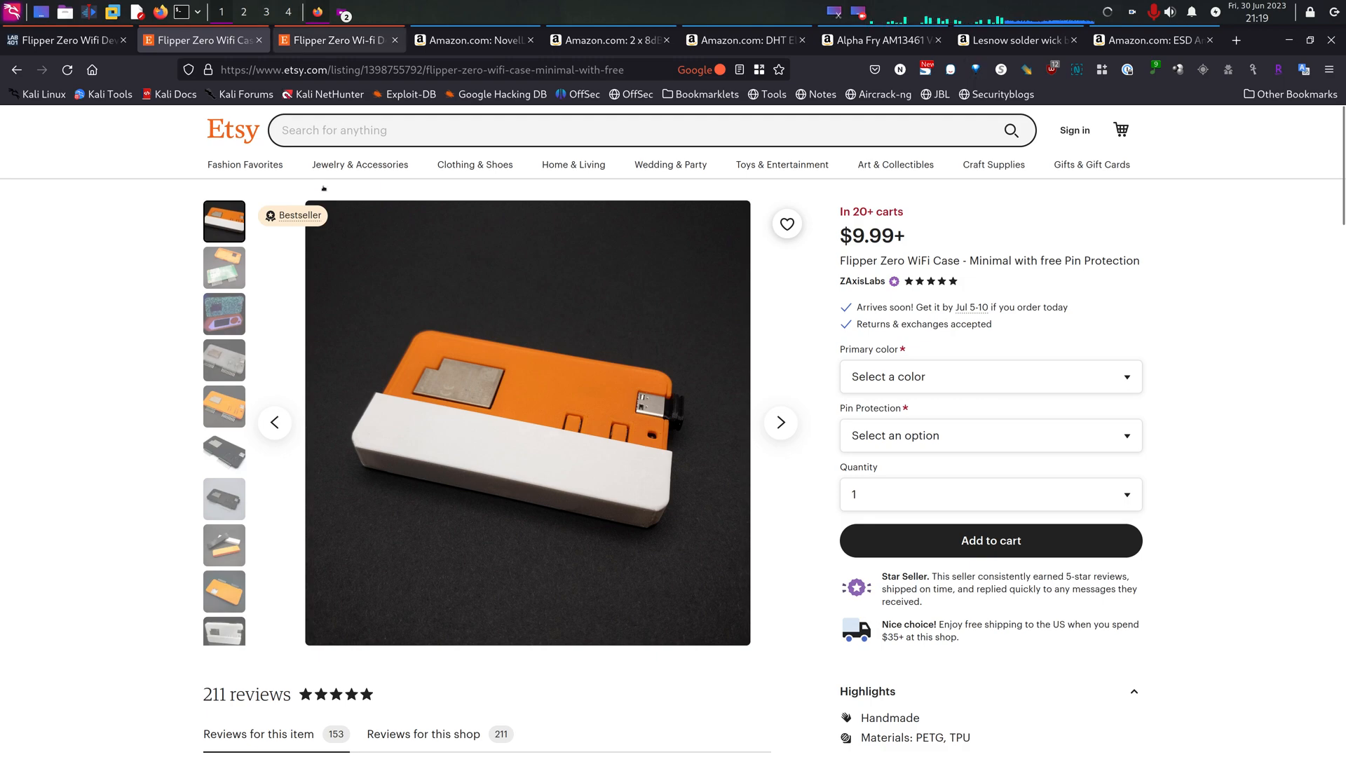
View the $53.00 Etsy Dev Board CASE & Antenna Kit and its orange case interior photo
left_click(336, 40)
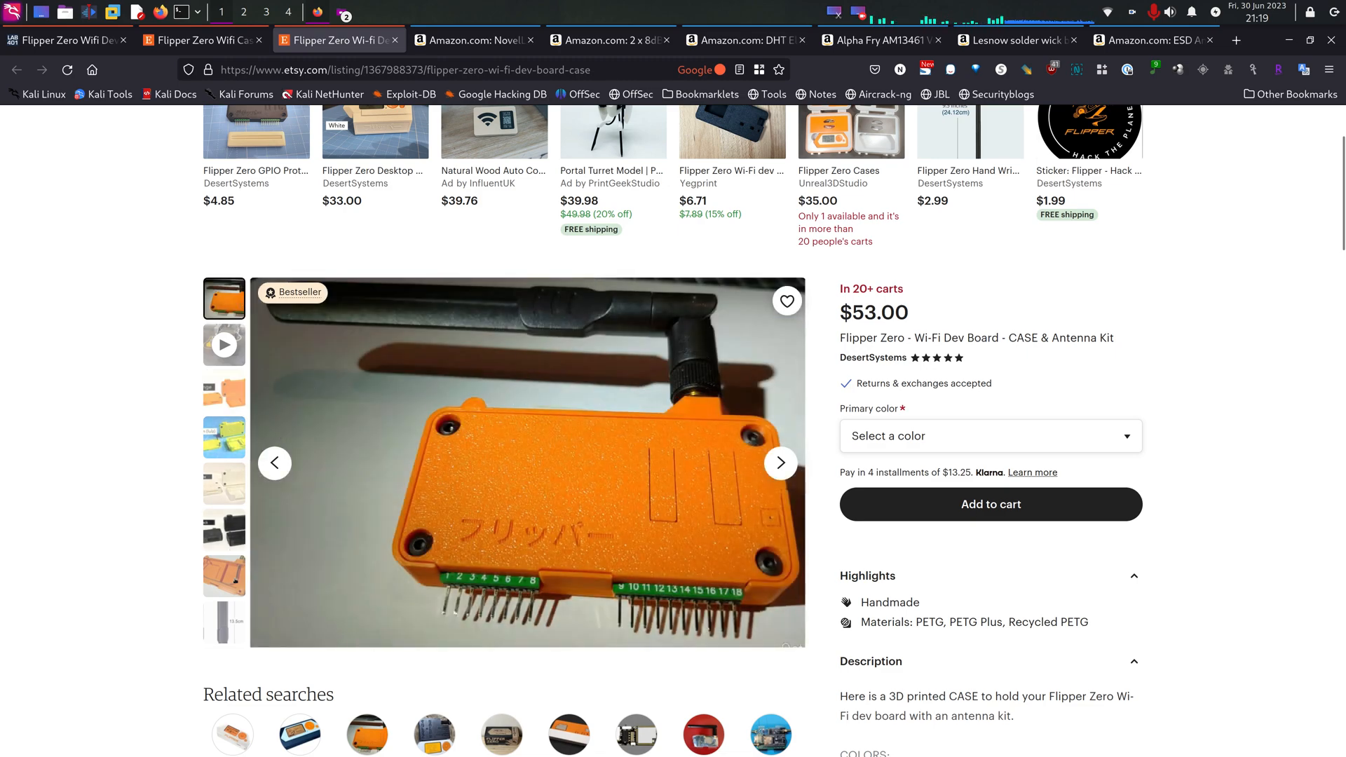
left_click(223, 575)
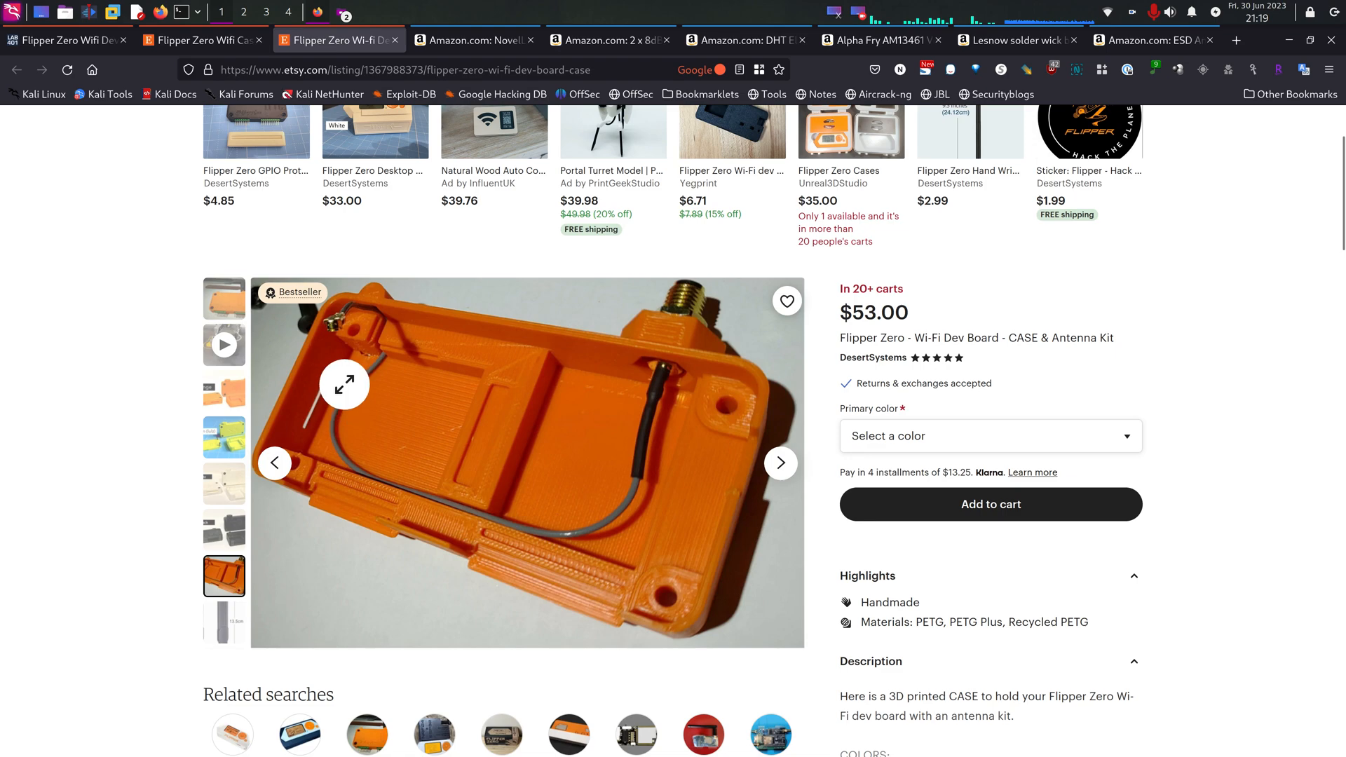
mouse_move(369, 439)
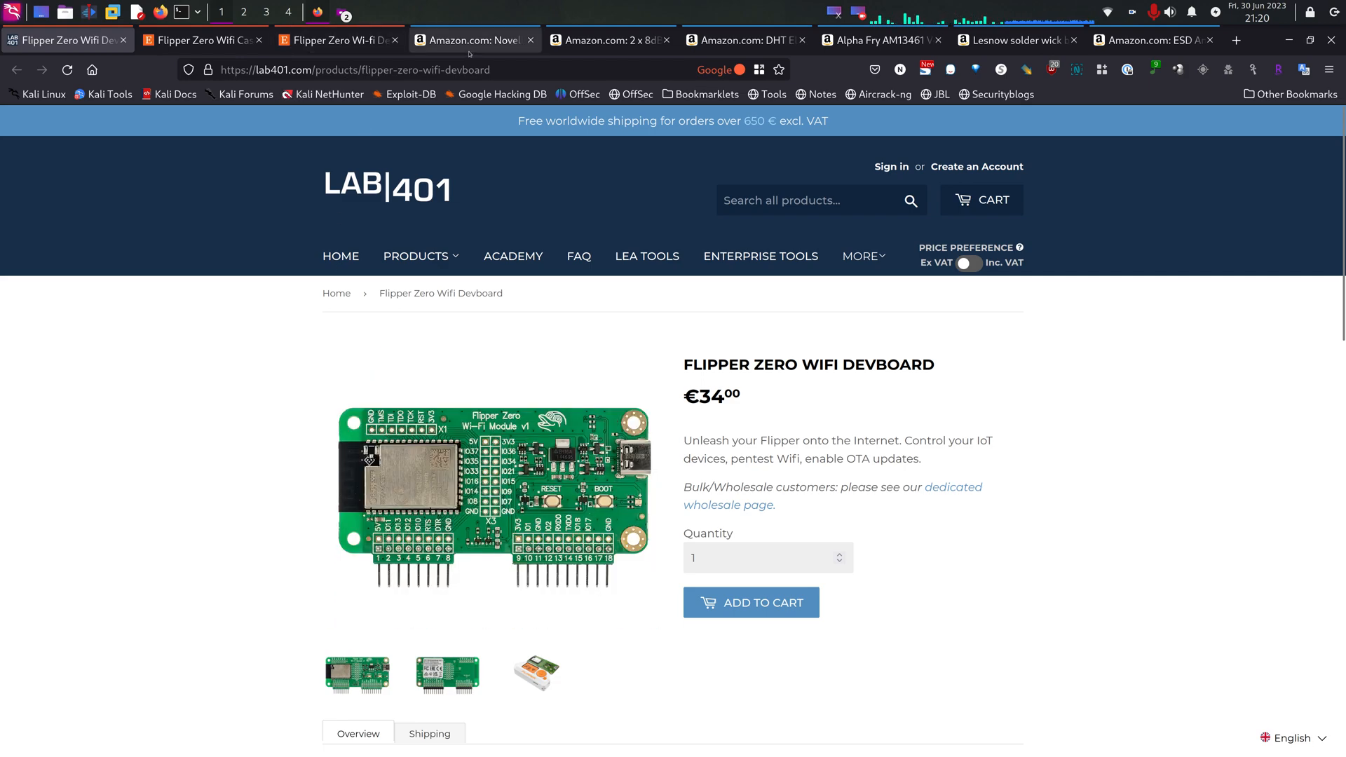
View the Amazon NovelLife TS101 soldering iron kit listing at $79.99
left_click(475, 39)
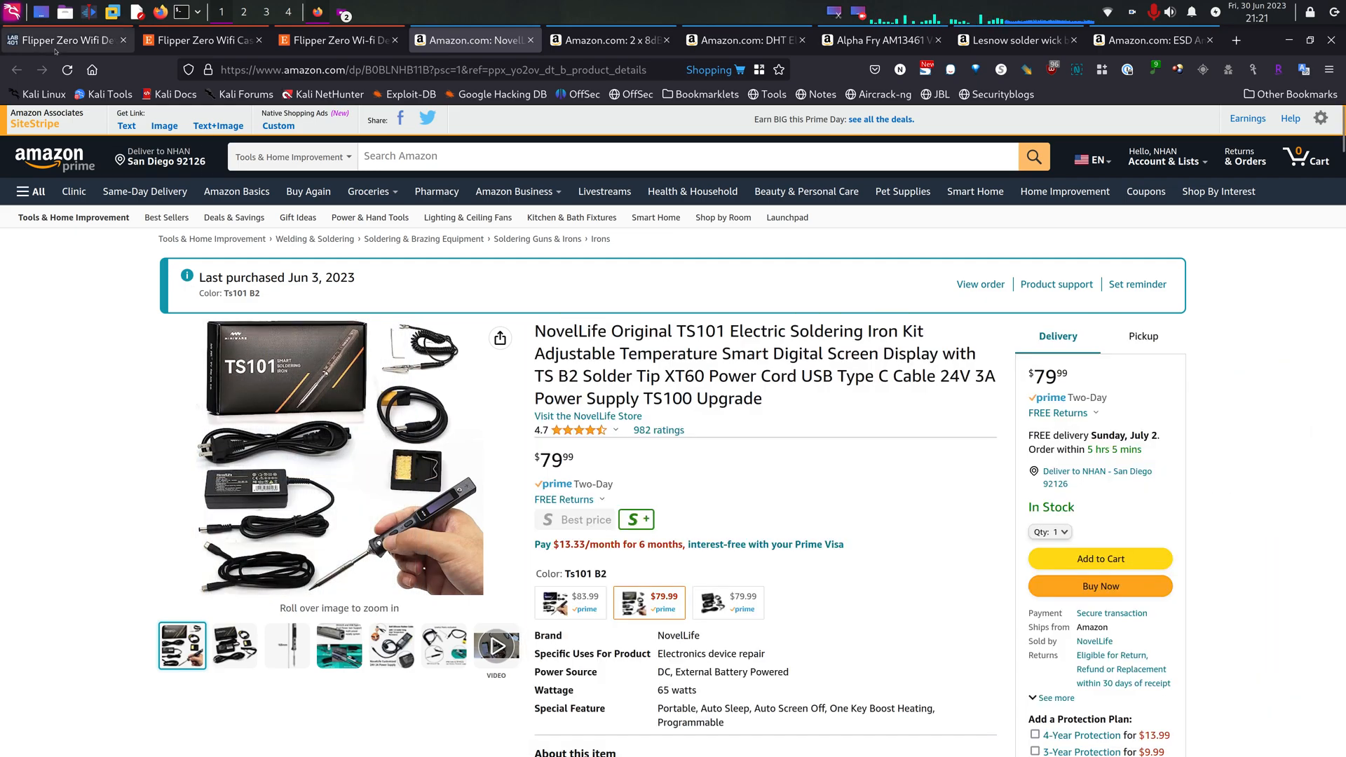
Revisit the Lab401 devboard page, then view the Amazon 2 x 8dBi WiFi antenna listing with its amzn.to short link
left_click(64, 39)
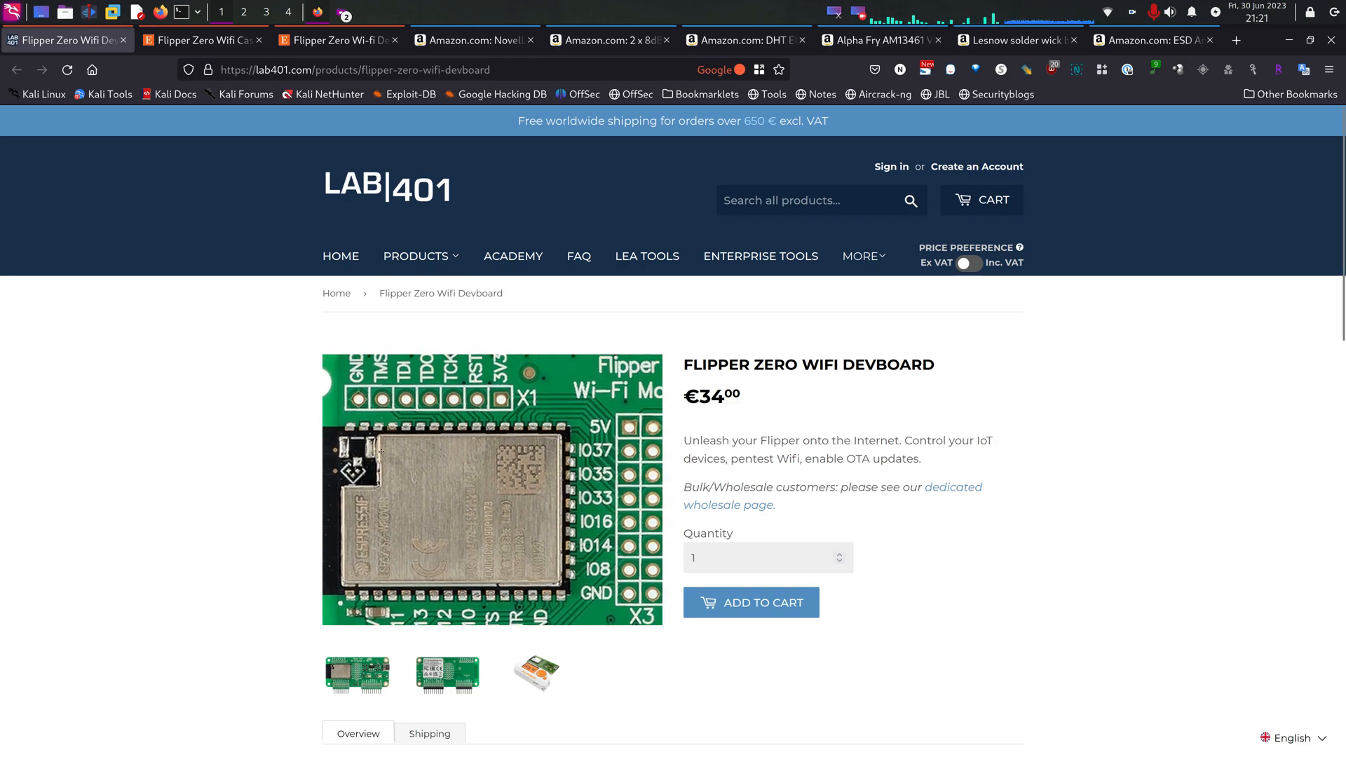
left_click(610, 39)
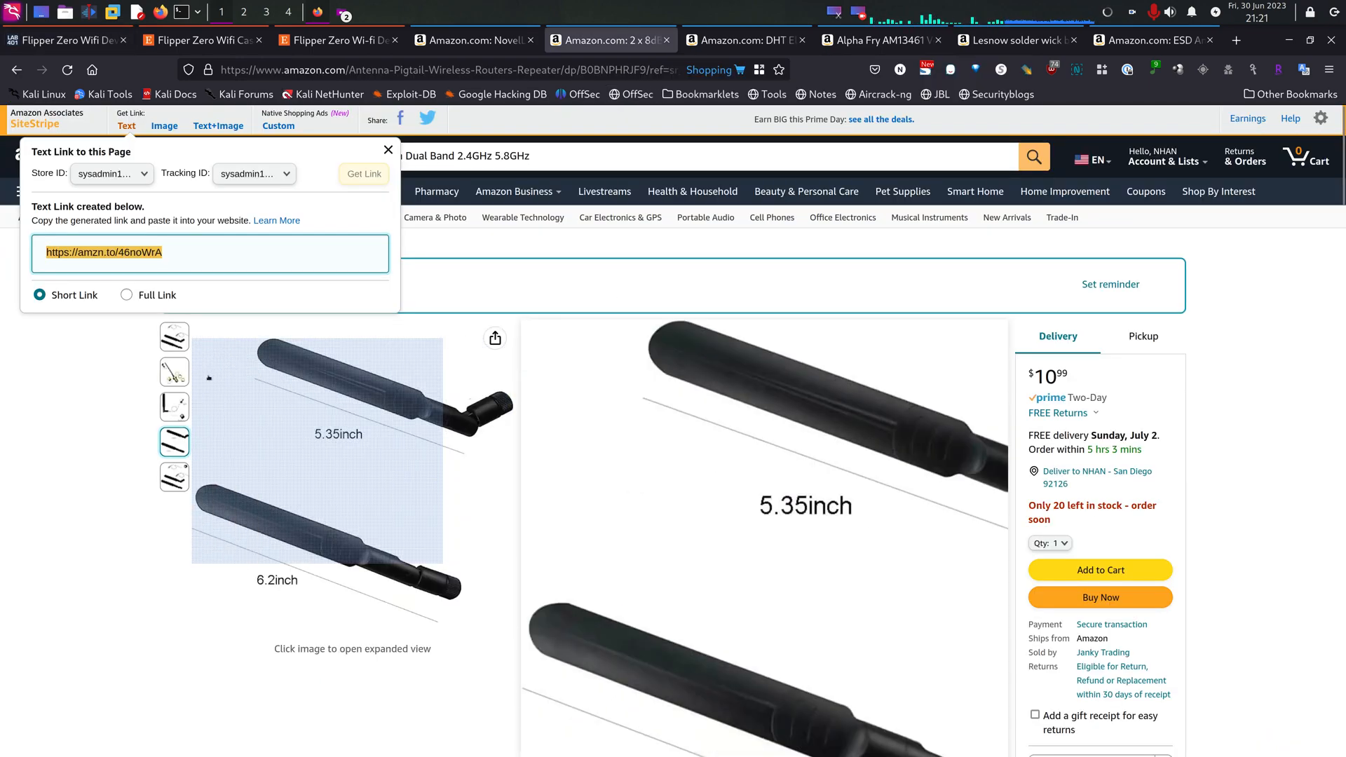
Dismiss the SiteStripe text link panel so the antenna listing shows in full
left_click(387, 150)
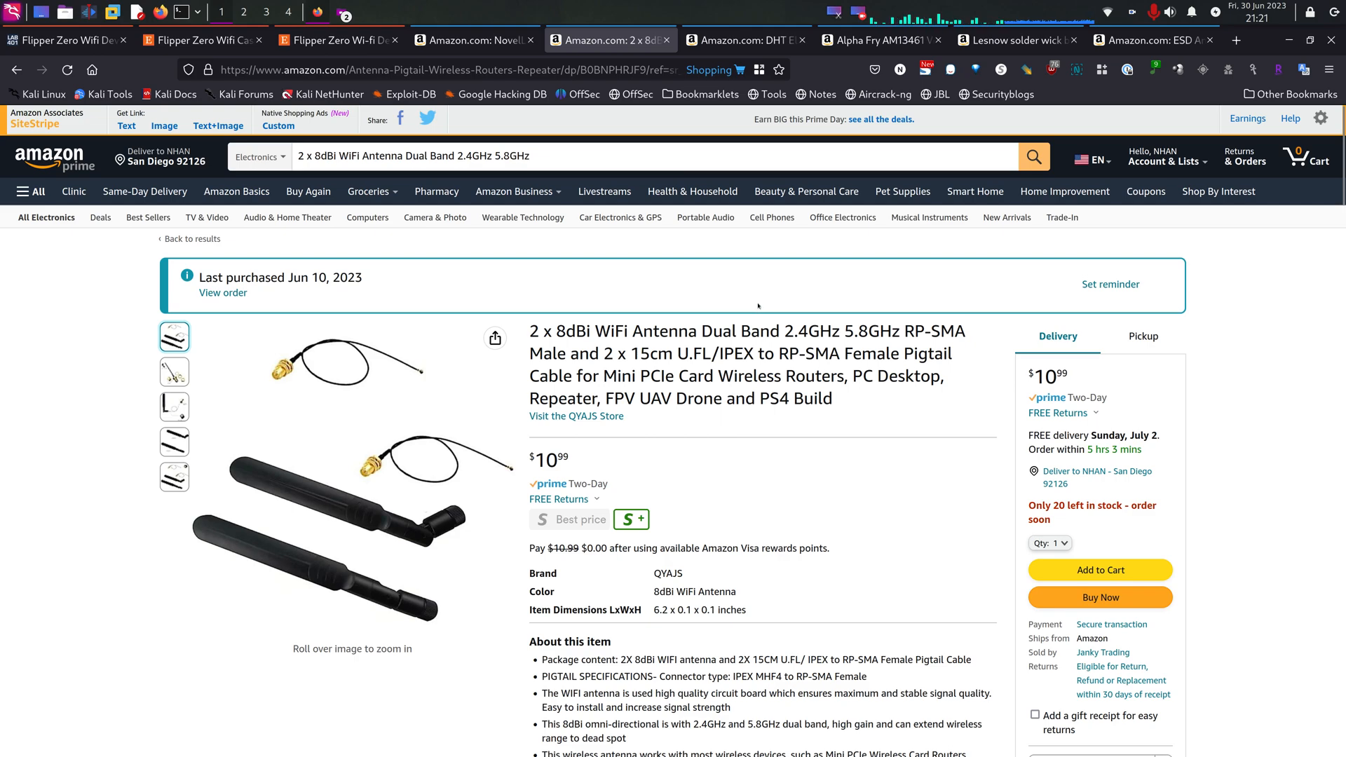
mouse_move(739, 304)
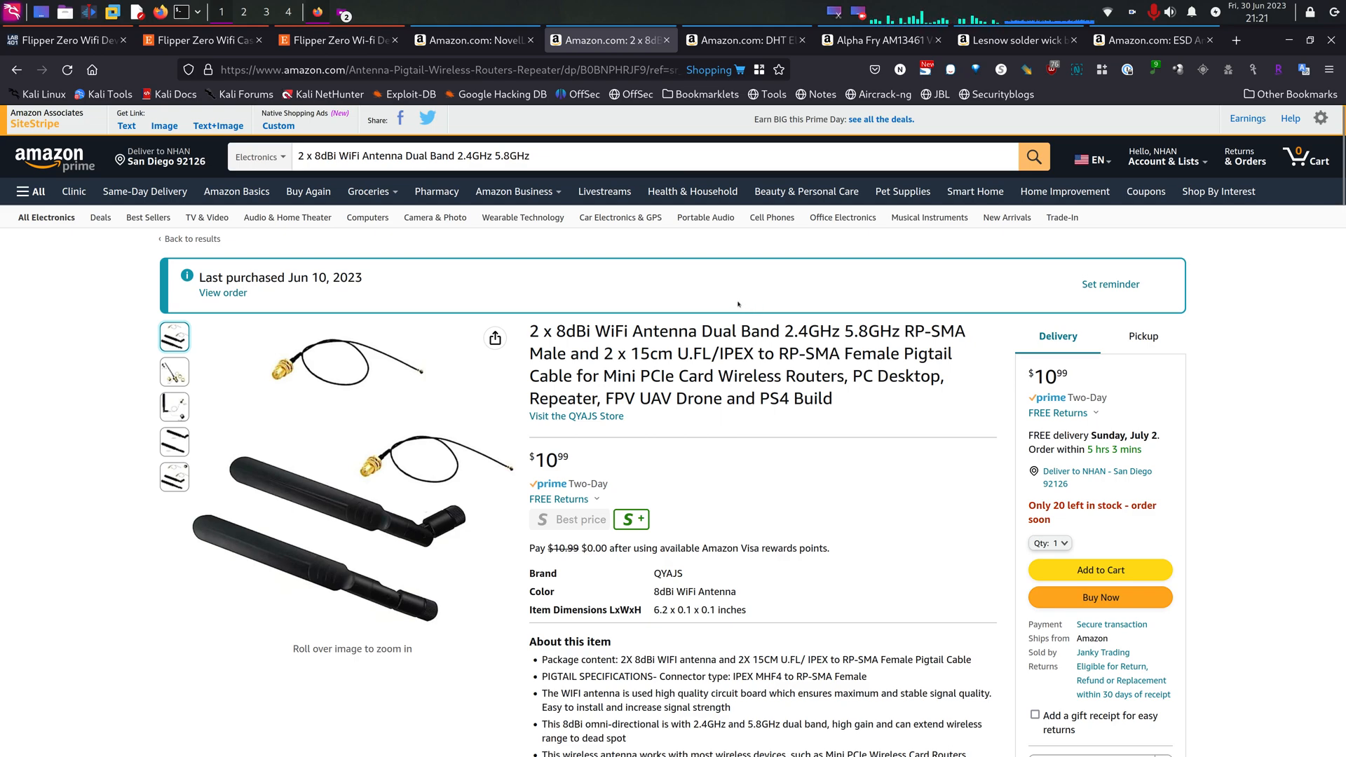
mouse_move(726, 307)
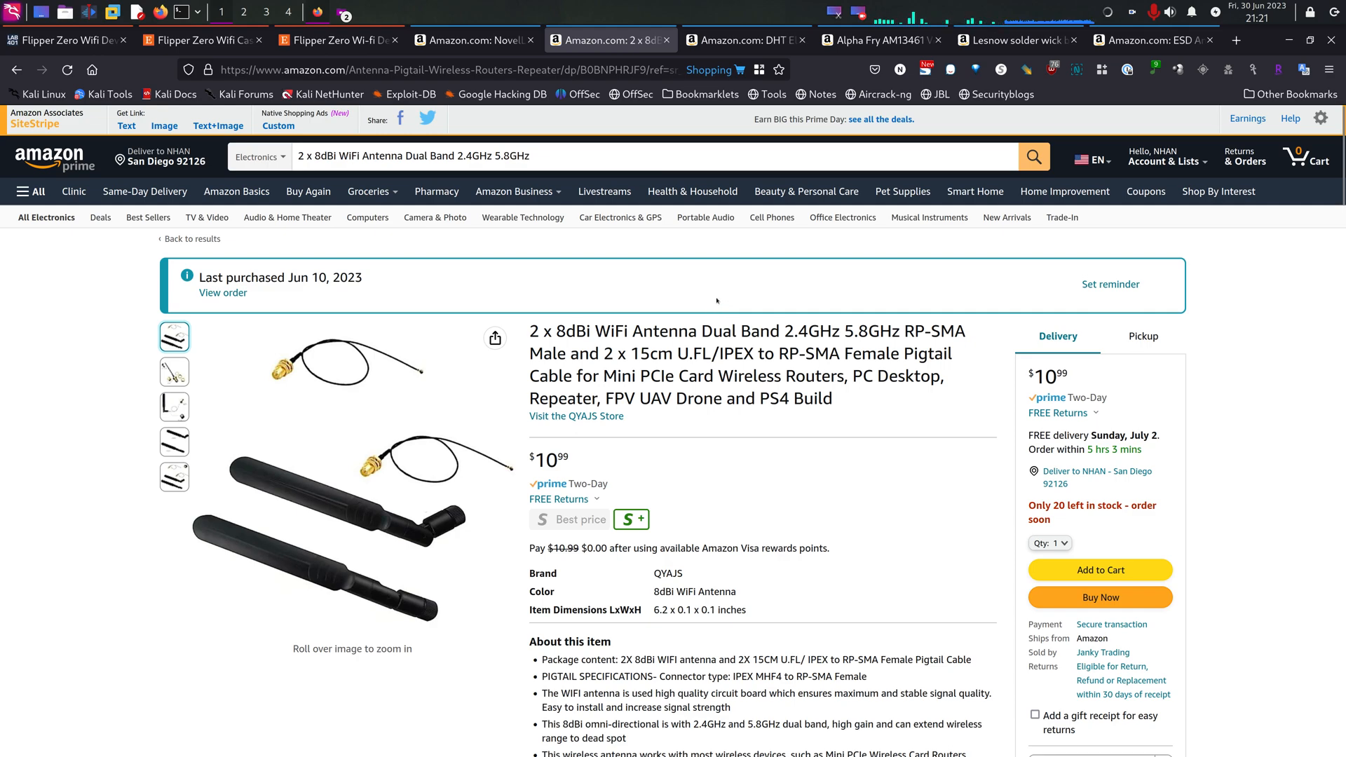
mouse_move(641, 271)
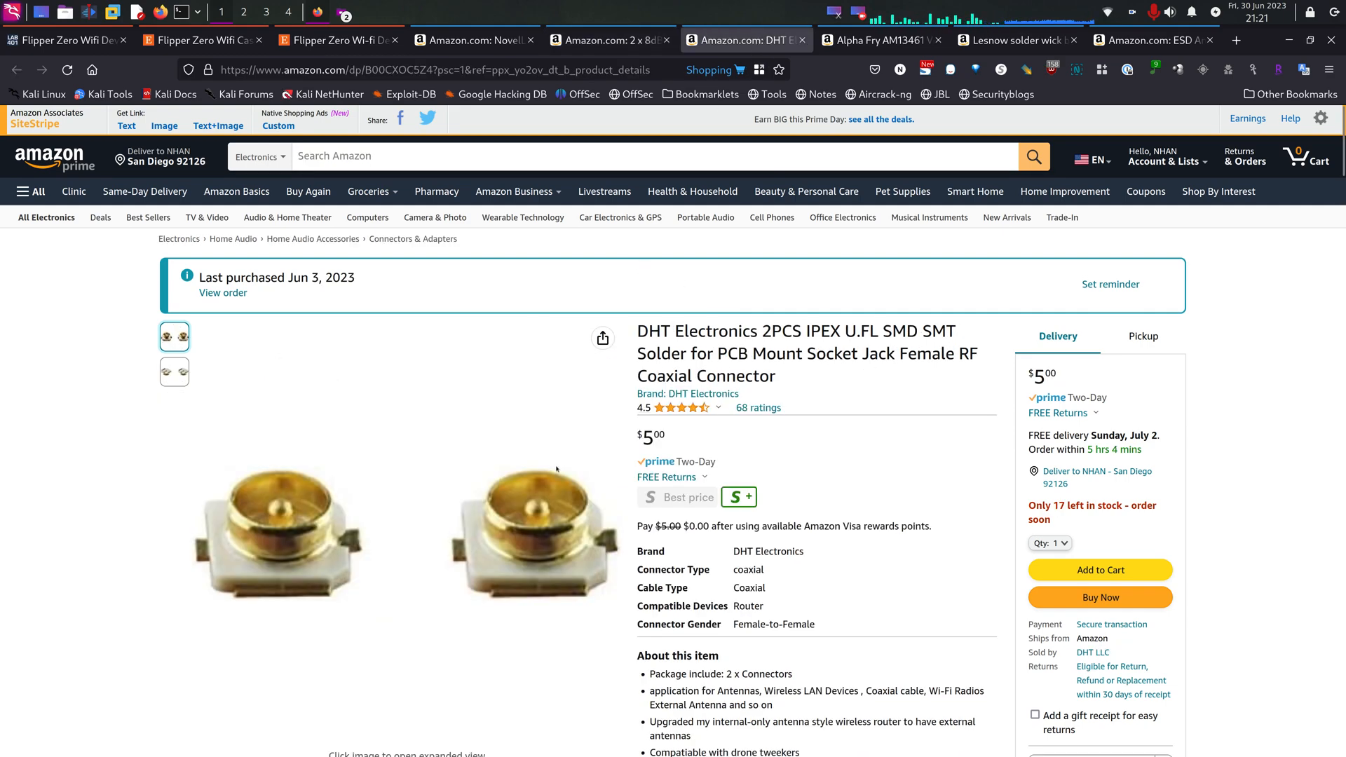
View the second U.FL connector photo, then bring up the Alpha Fry AM13461 rosin core solder listing
left_click(174, 372)
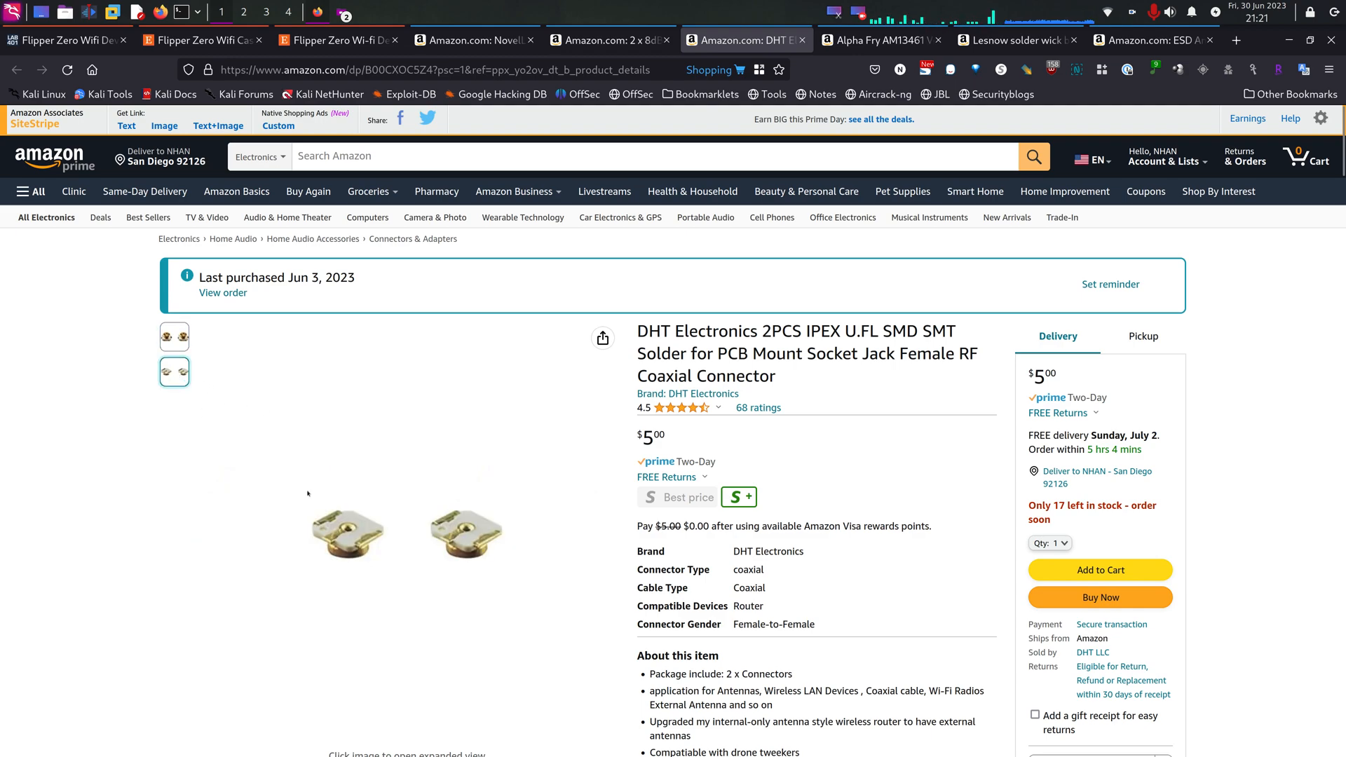
mouse_move(352, 538)
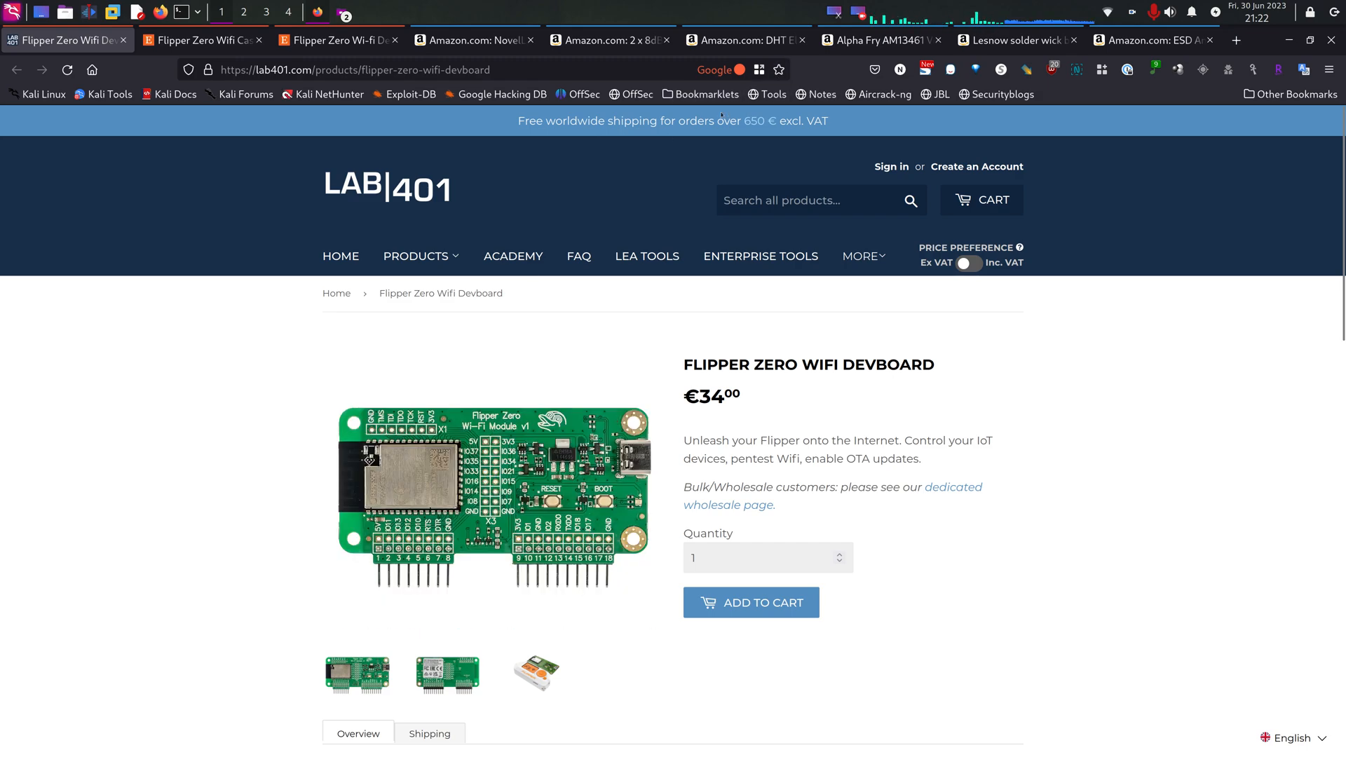
left_click(745, 39)
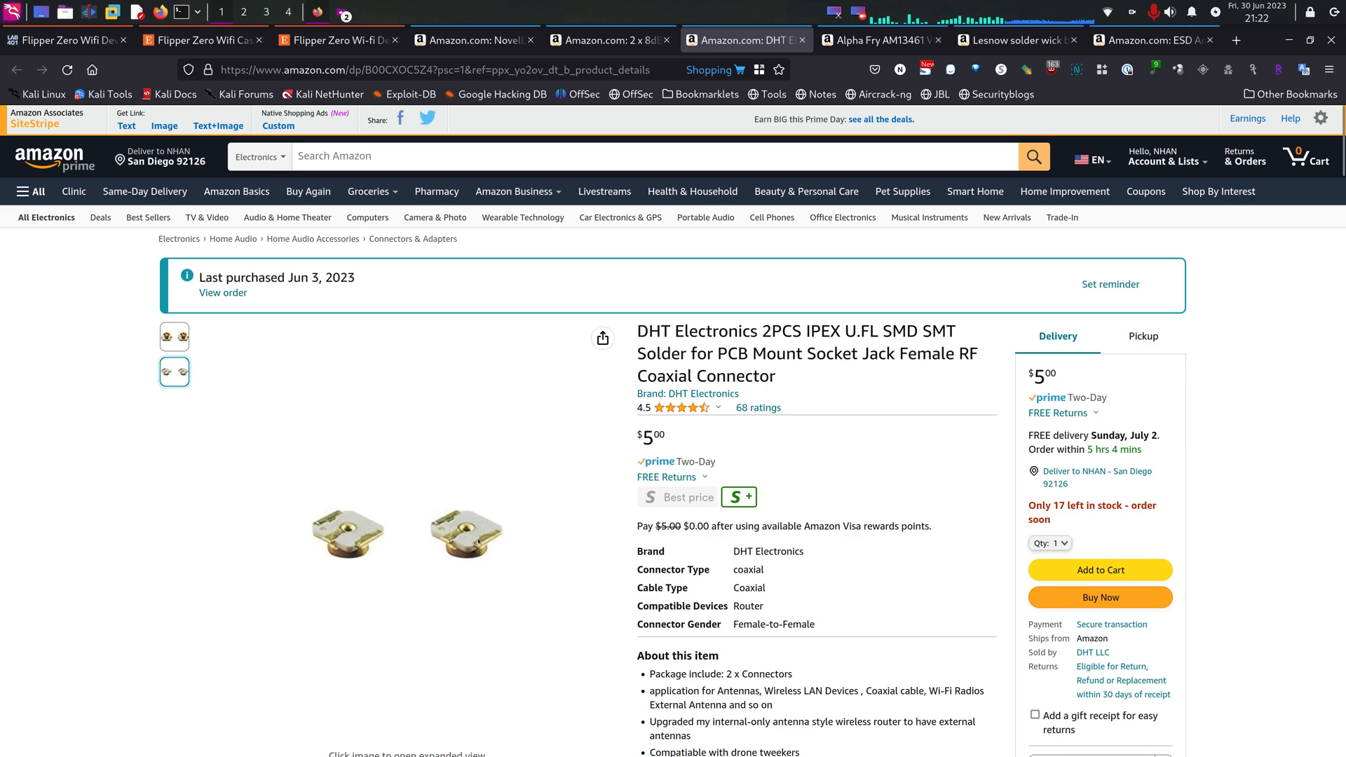
mouse_move(472, 537)
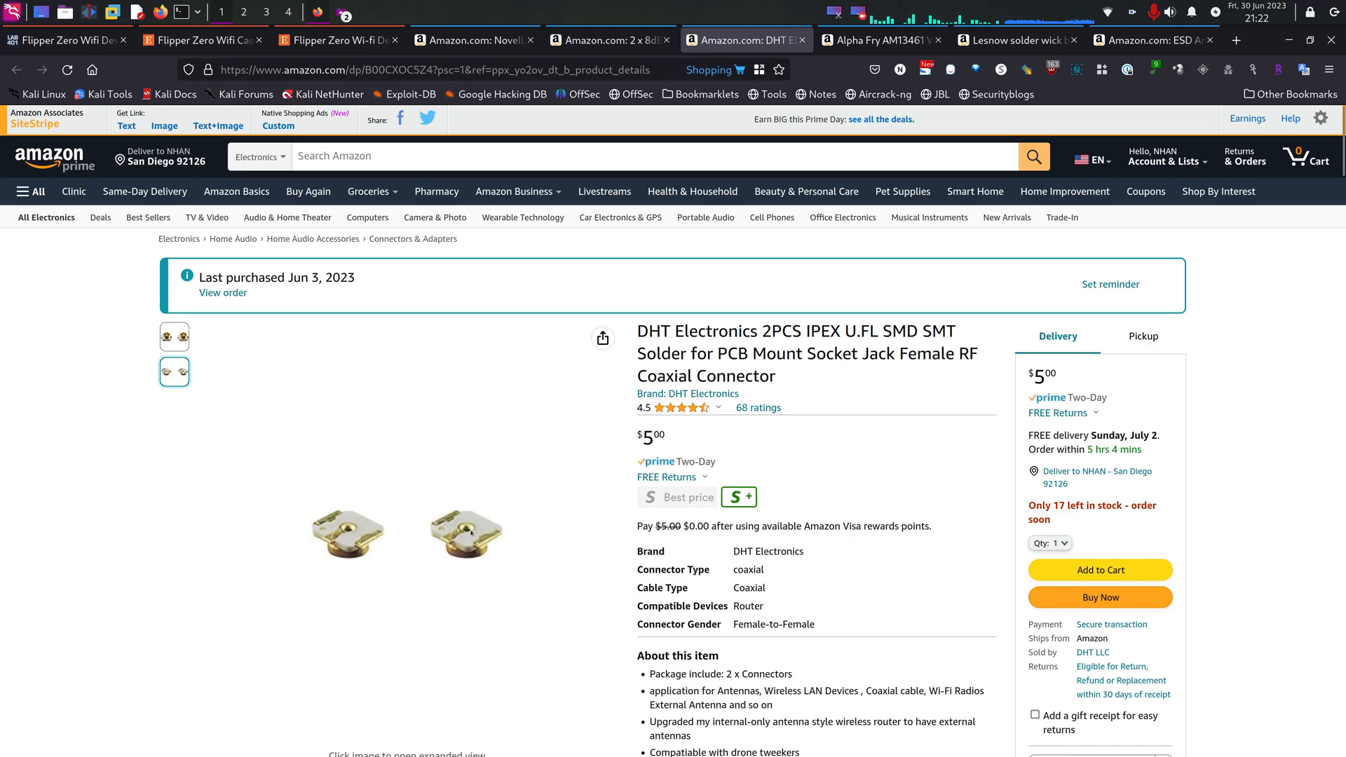
mouse_move(470, 533)
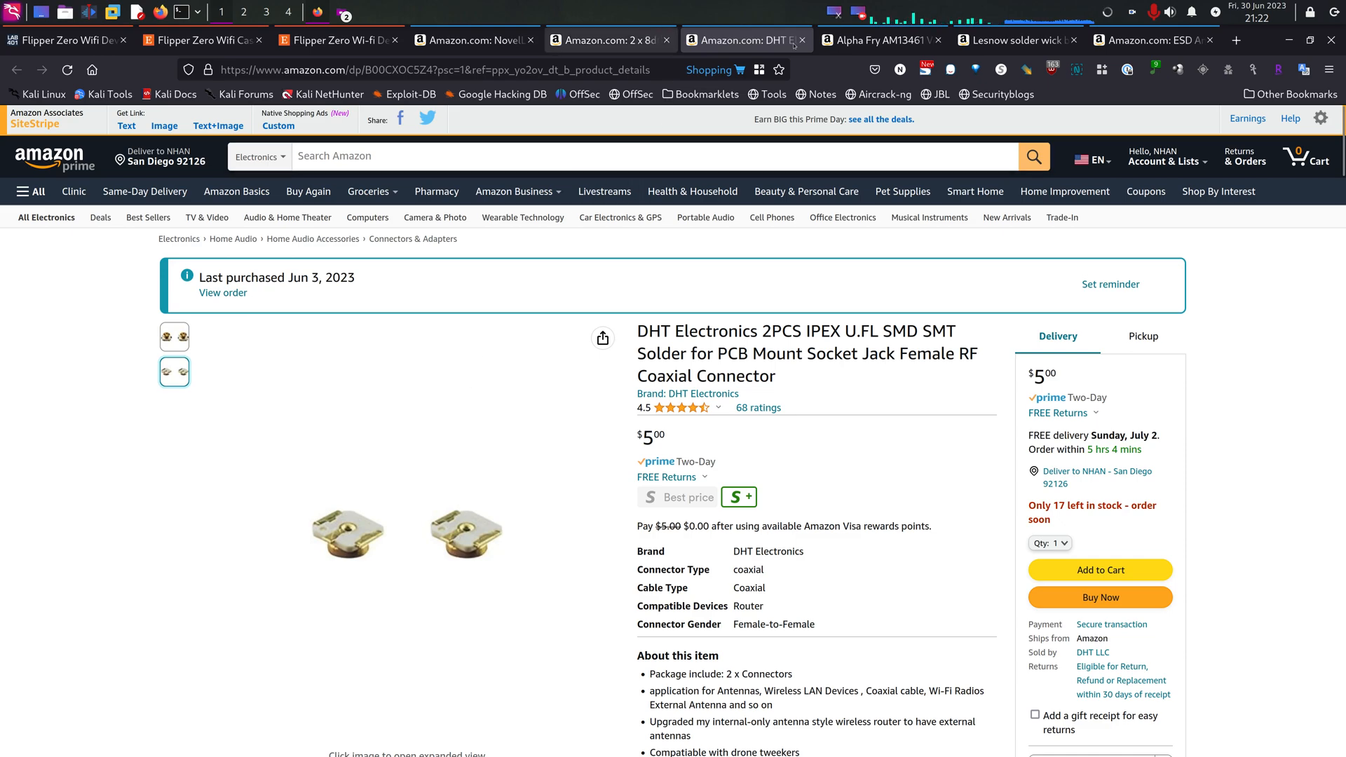
left_click(874, 39)
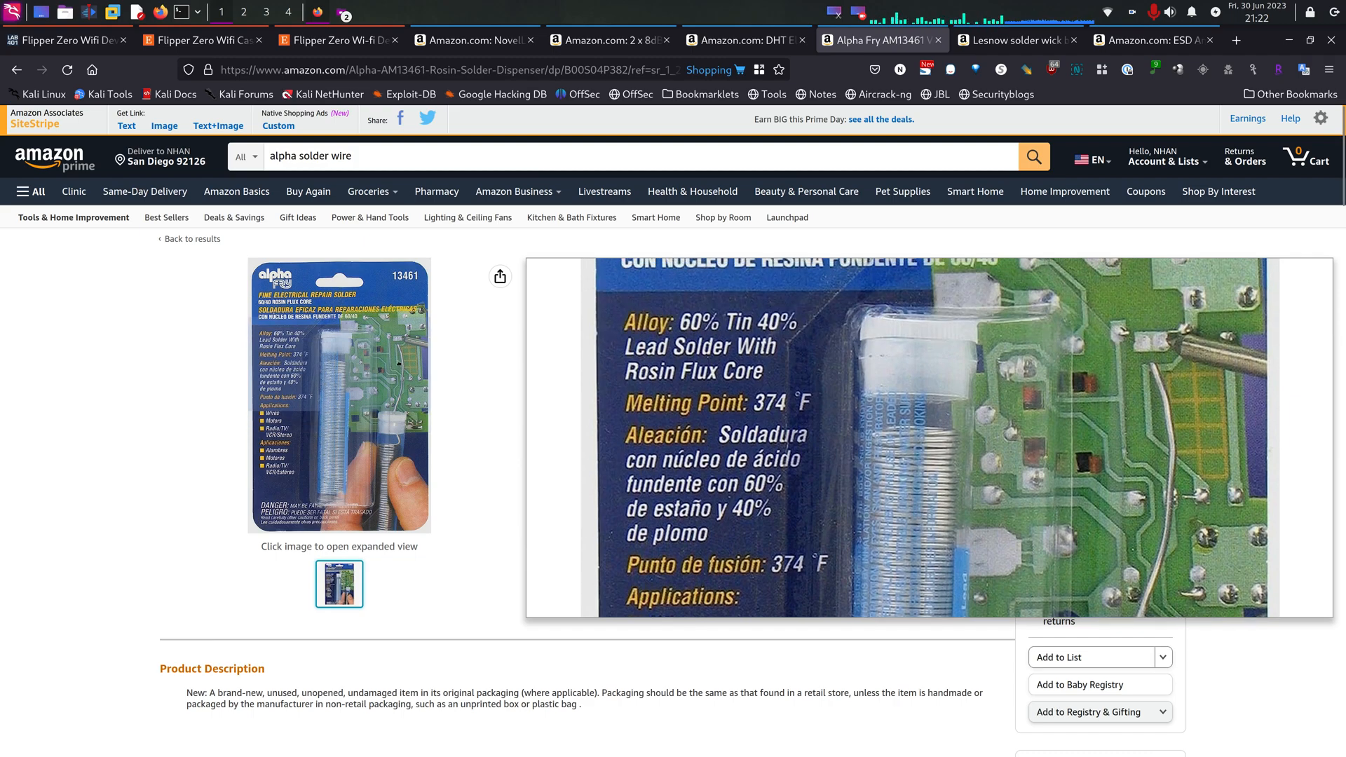
left_click(64, 39)
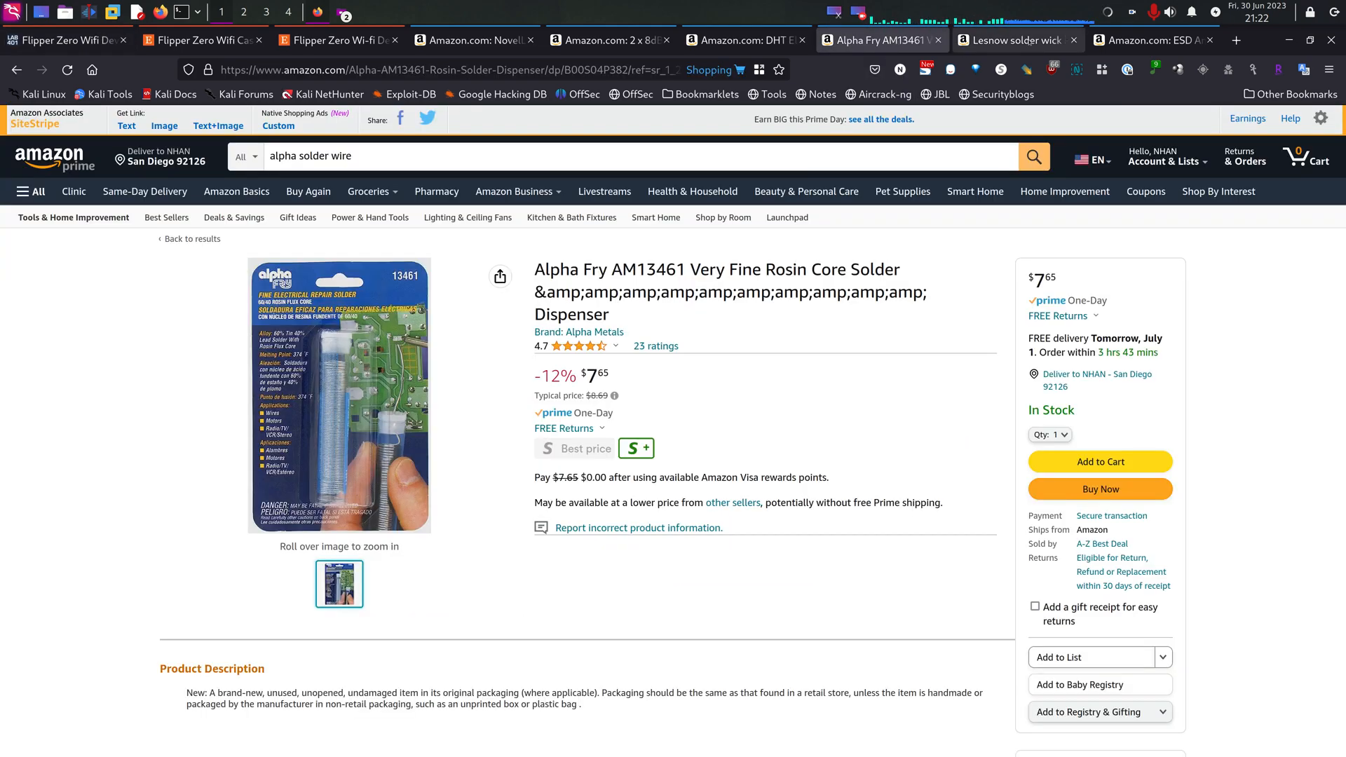
View the Lesnow 10ft desoldering wick listing at $7.99, Amazon's Choice
left_click(1012, 39)
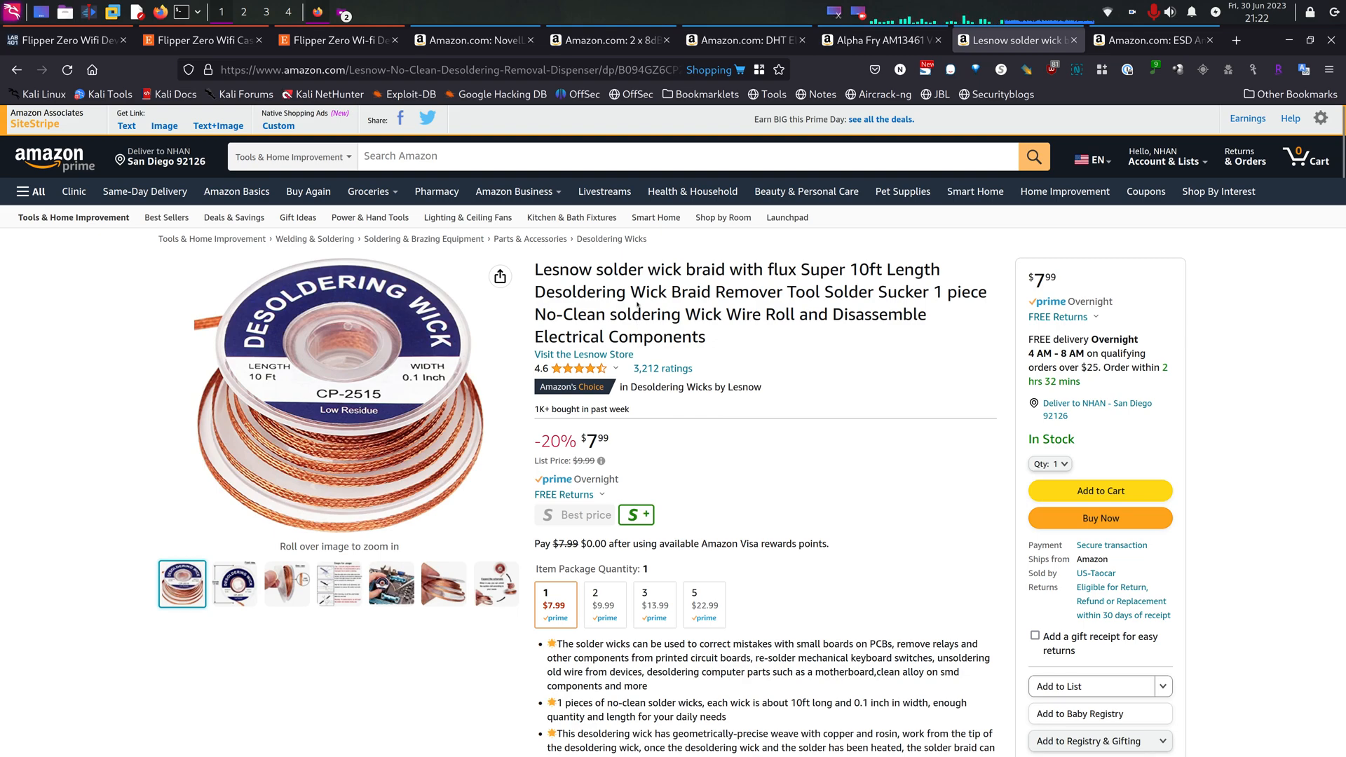
mouse_move(639, 301)
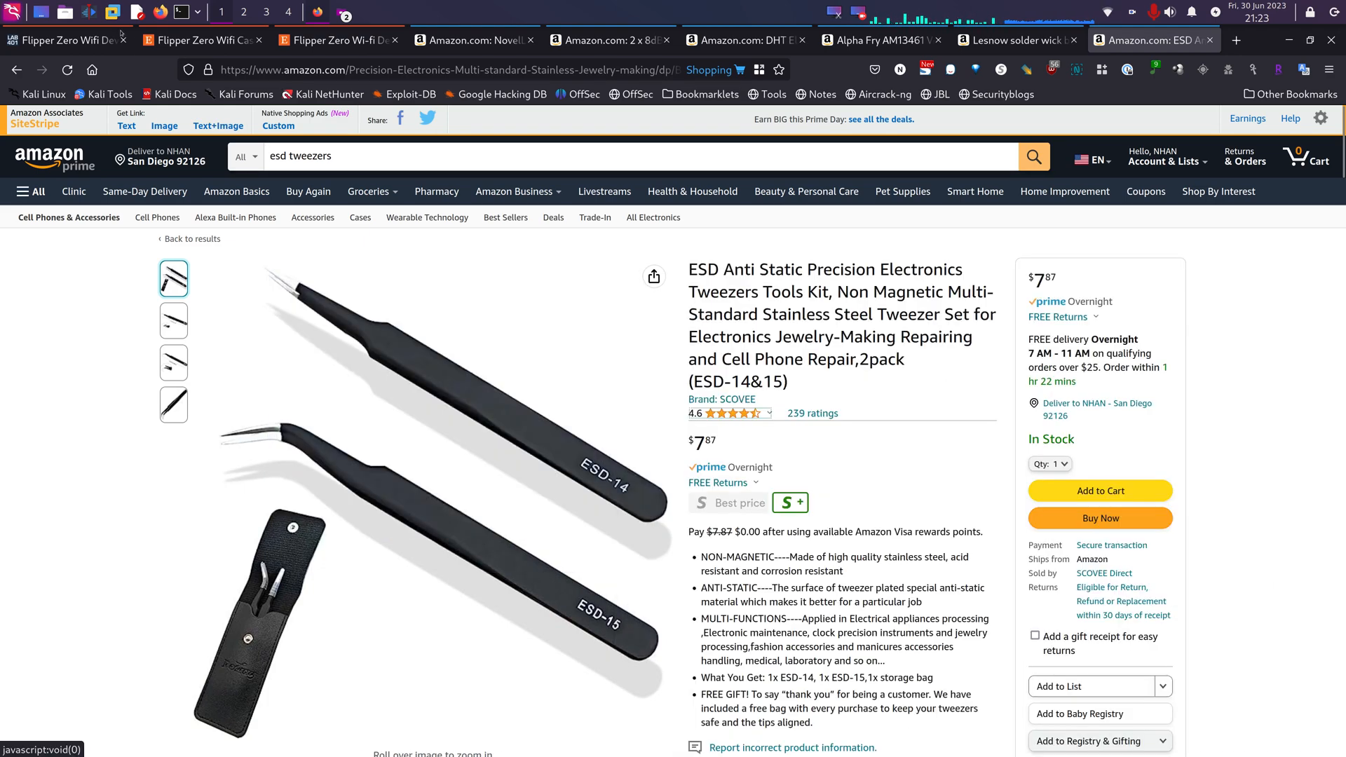
Revisit the Lab401 devboard page, then return to the $53.00 Etsy Dev Board CASE & Antenna Kit listing
left_click(60, 40)
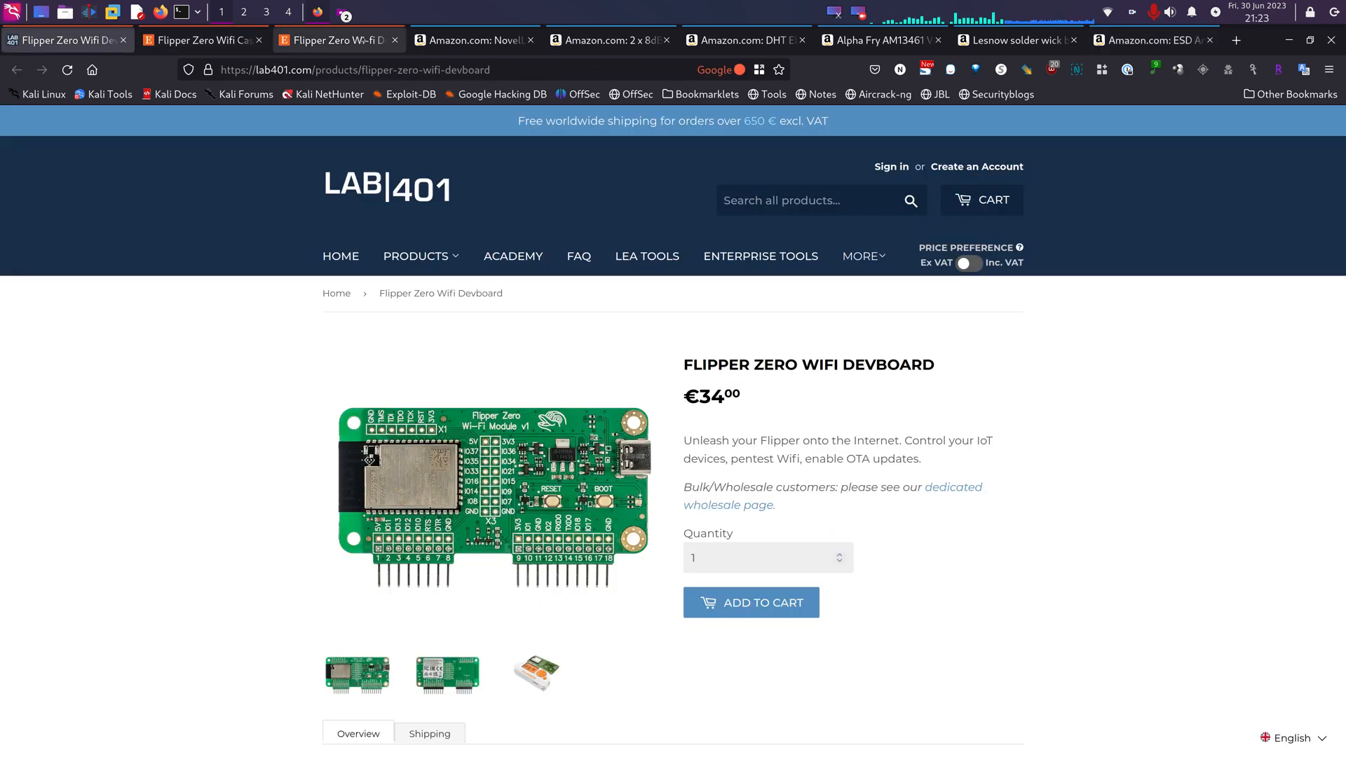
left_click(335, 39)
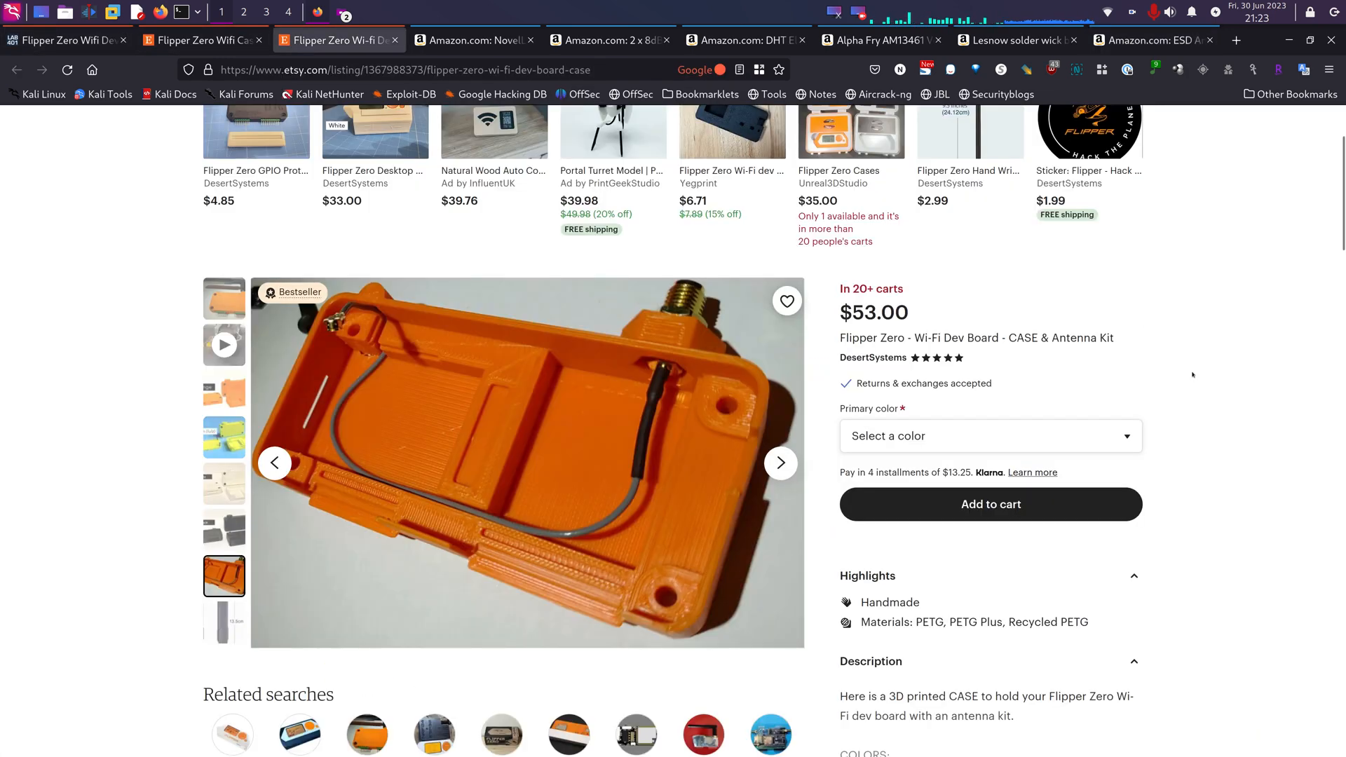